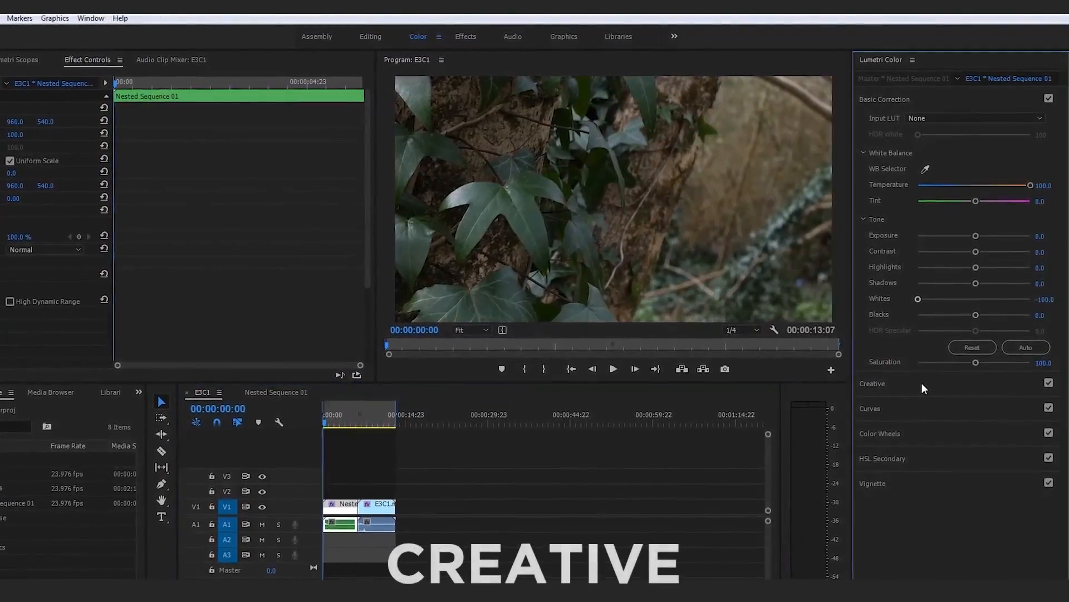
Step: Expand the Creative section to preview look settings, then collapse all Lumetri sections
click(871, 382)
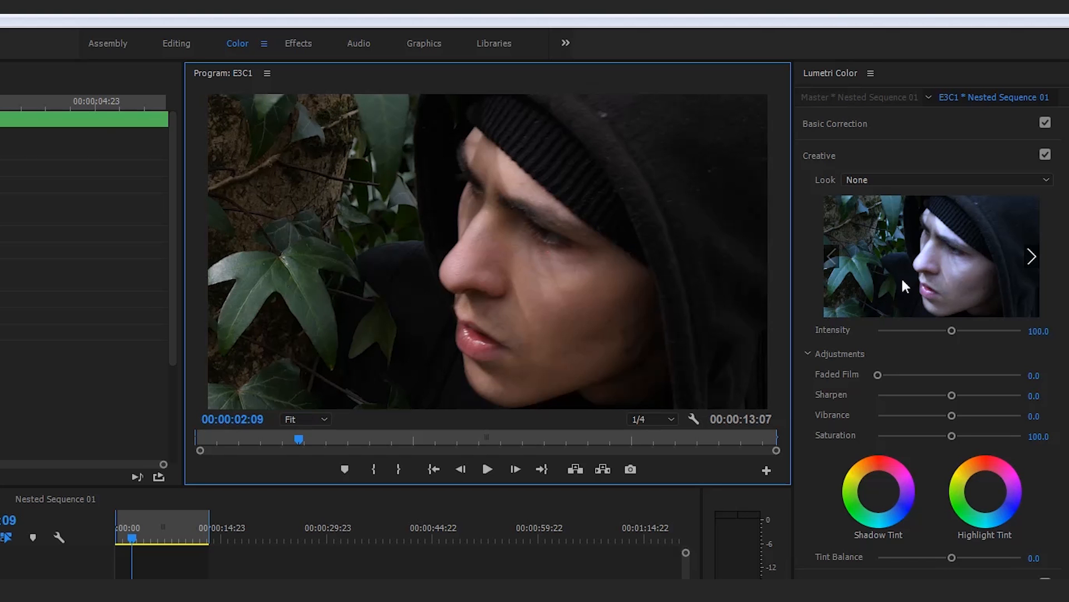
click(835, 123)
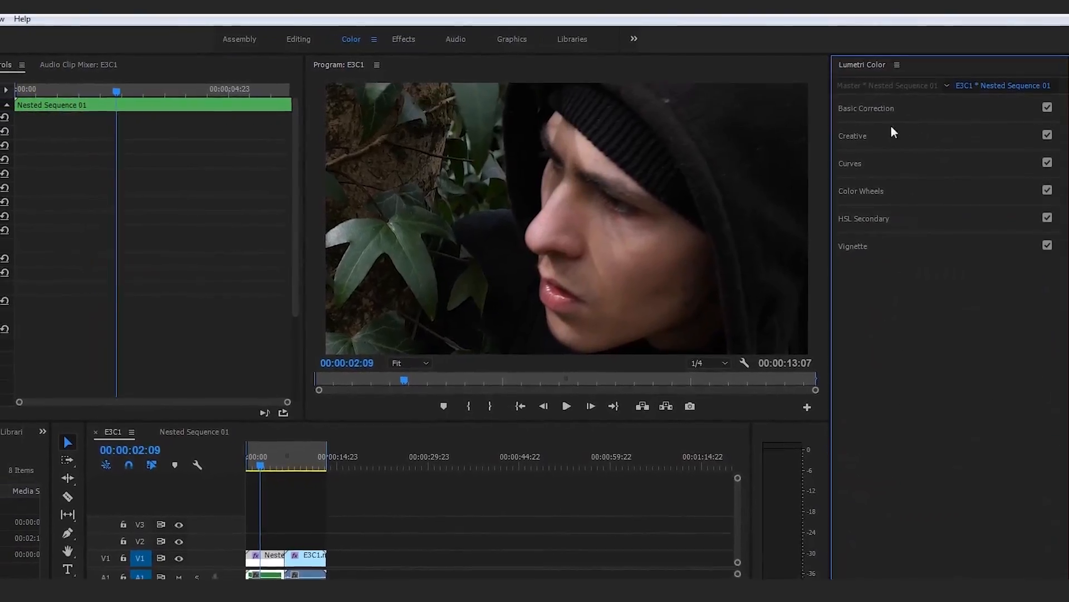
Step: Expand Creative and browse the Look list, leaving the look set to None
click(852, 136)
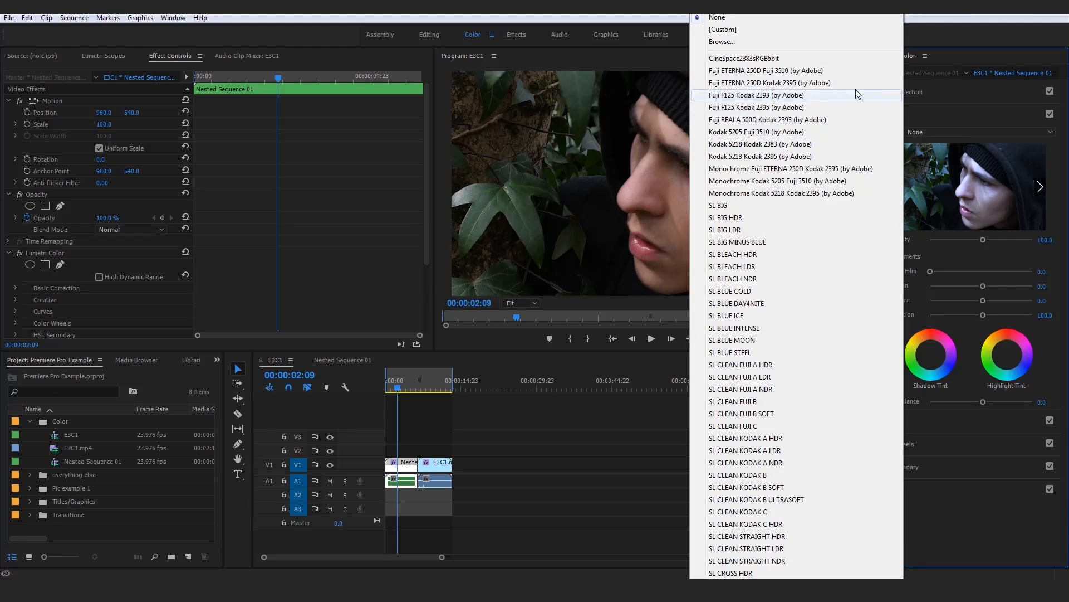
click(717, 17)
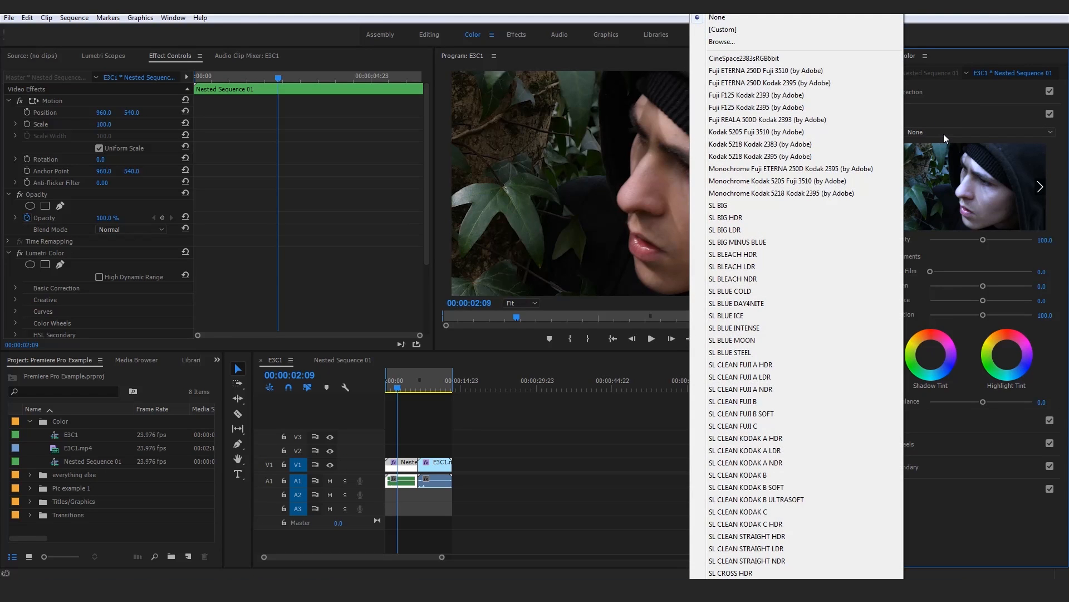
scroll(down, 3)
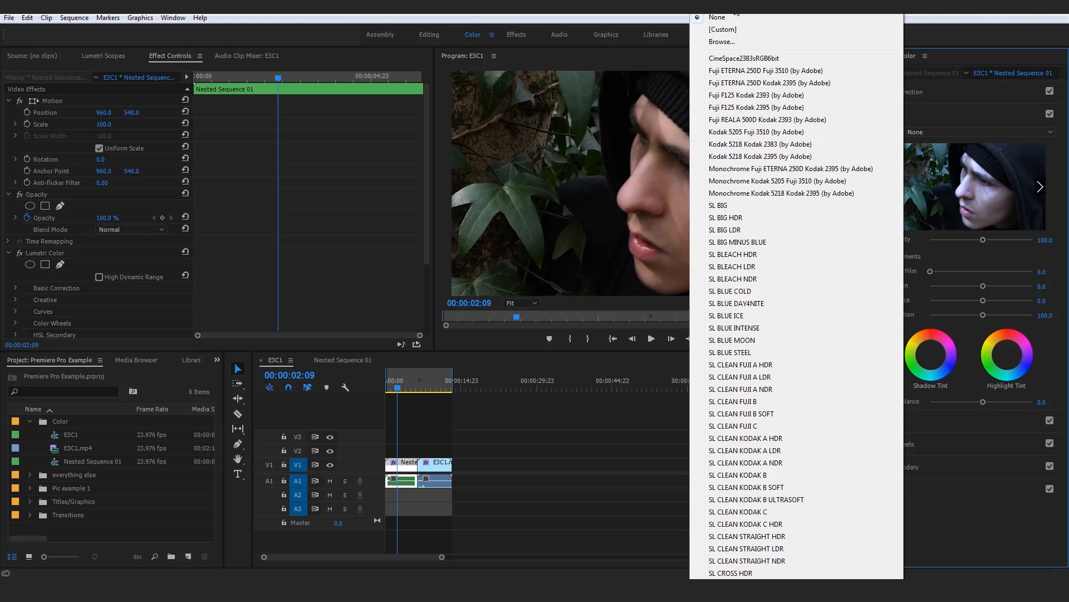
mouse_move(826, 64)
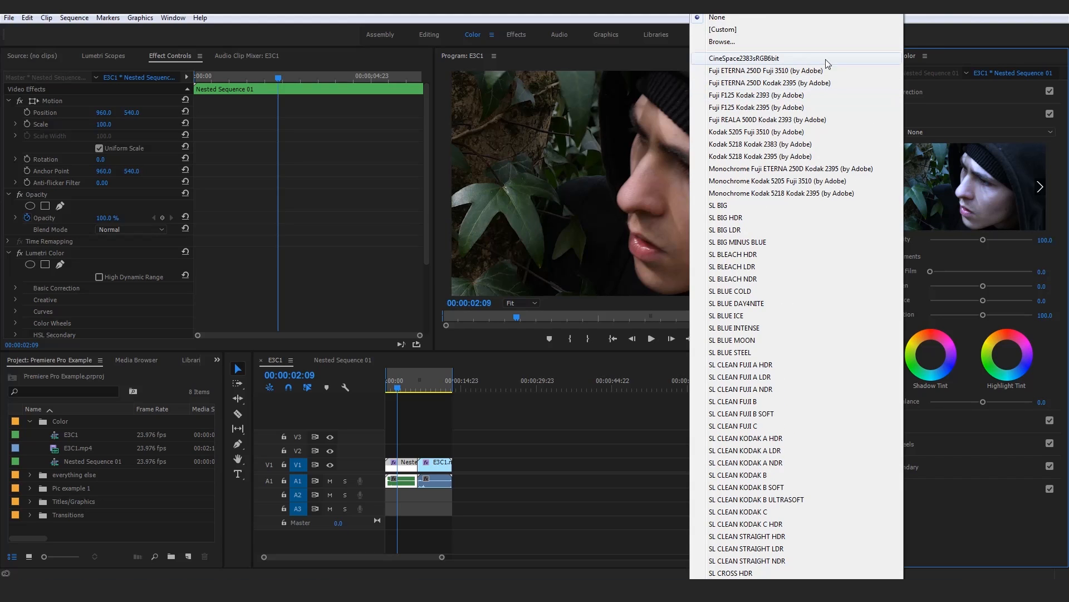
click(716, 17)
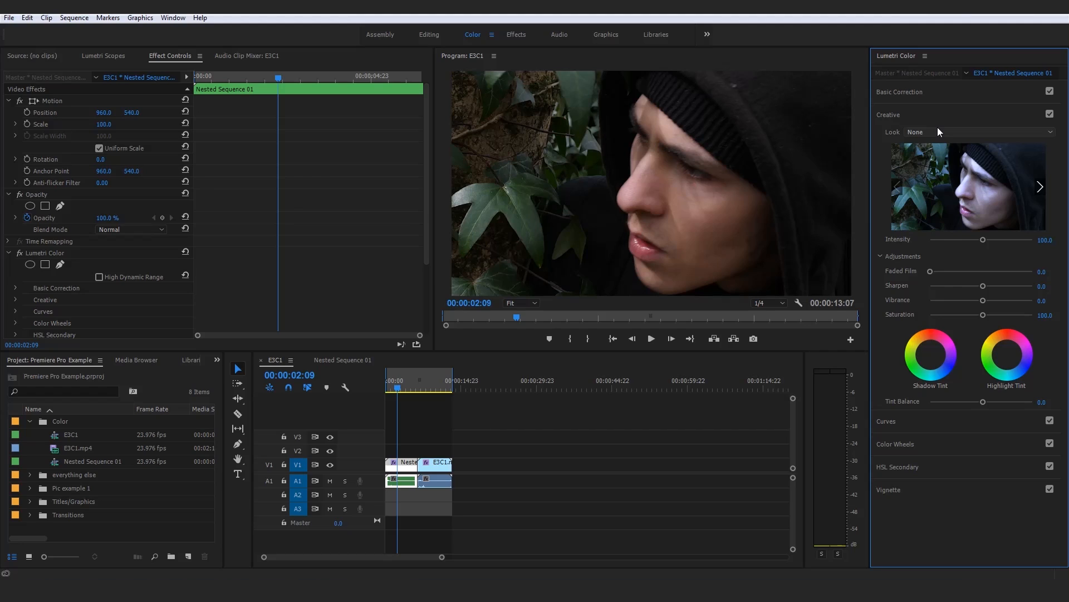
mouse_move(955, 144)
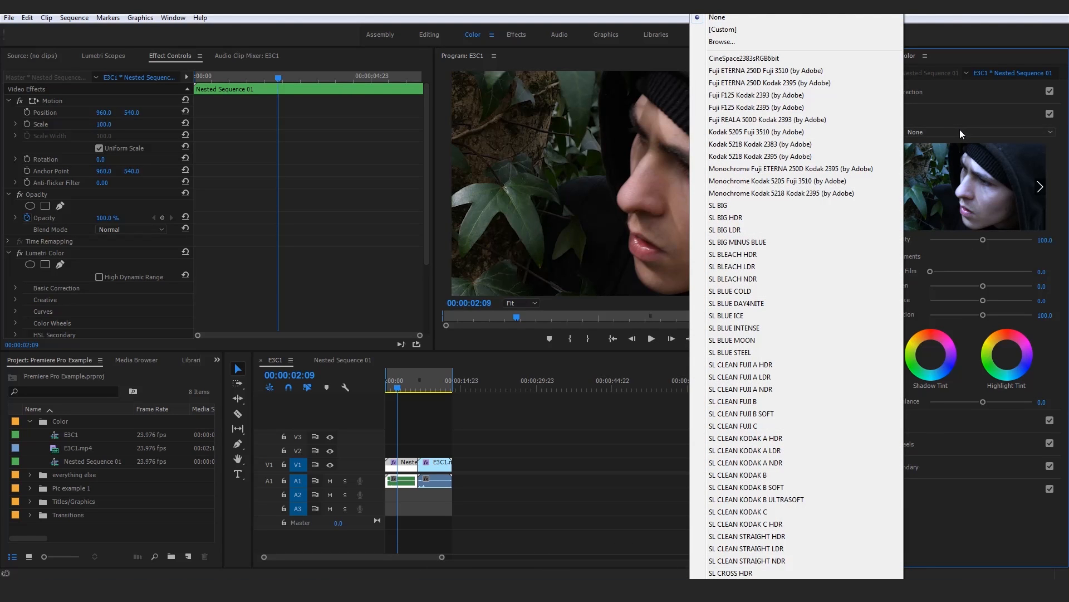
mouse_move(961, 133)
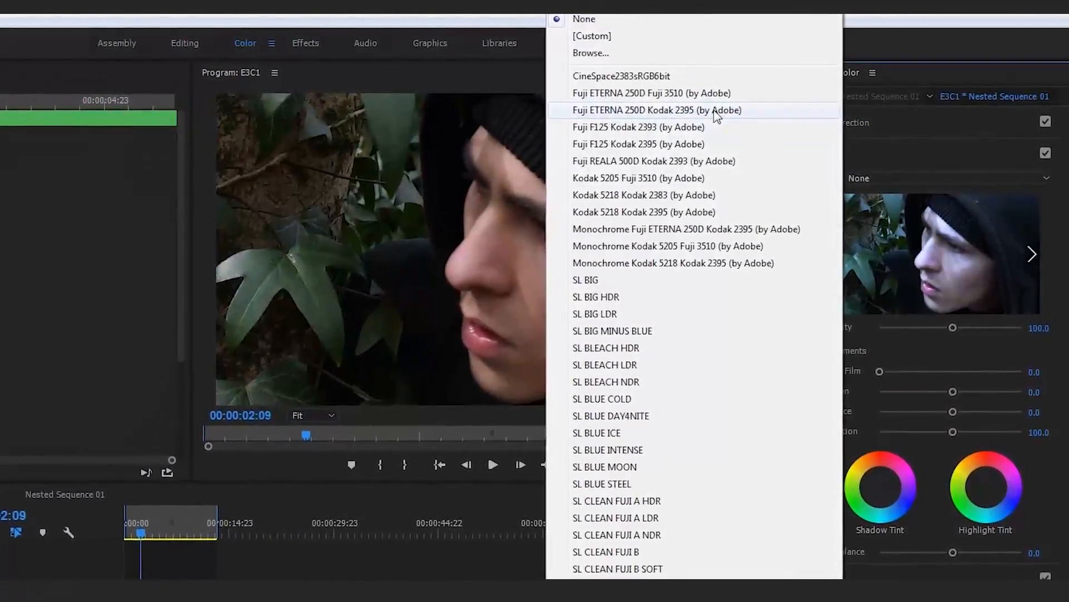
Step: Apply Fuji ETERNA 250D Kodak 2395, try Fuji 3510, and return to Kodak 2395
click(643, 110)
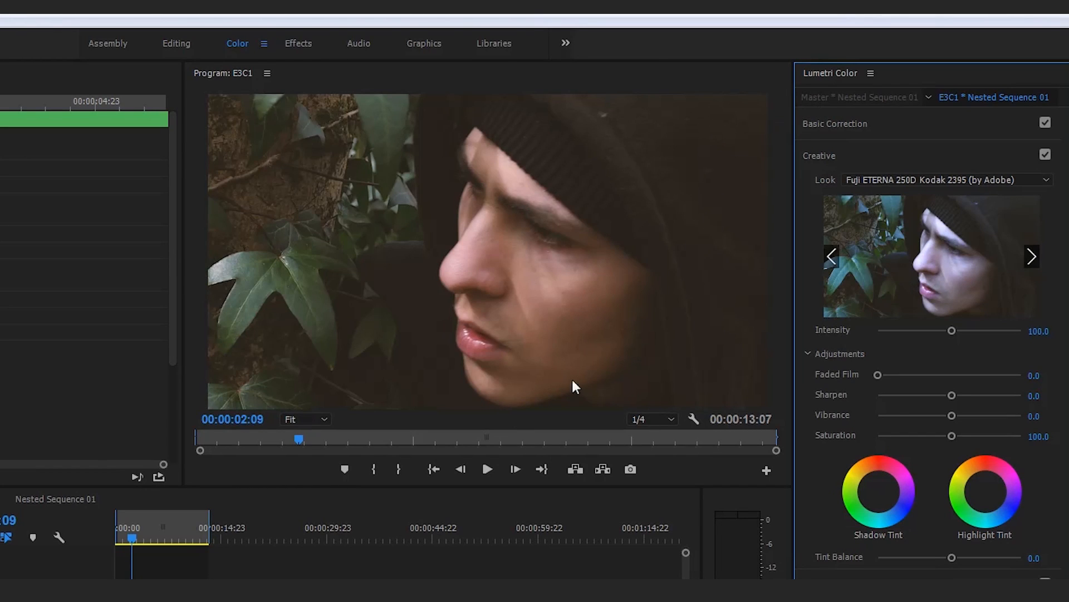
mouse_move(564, 286)
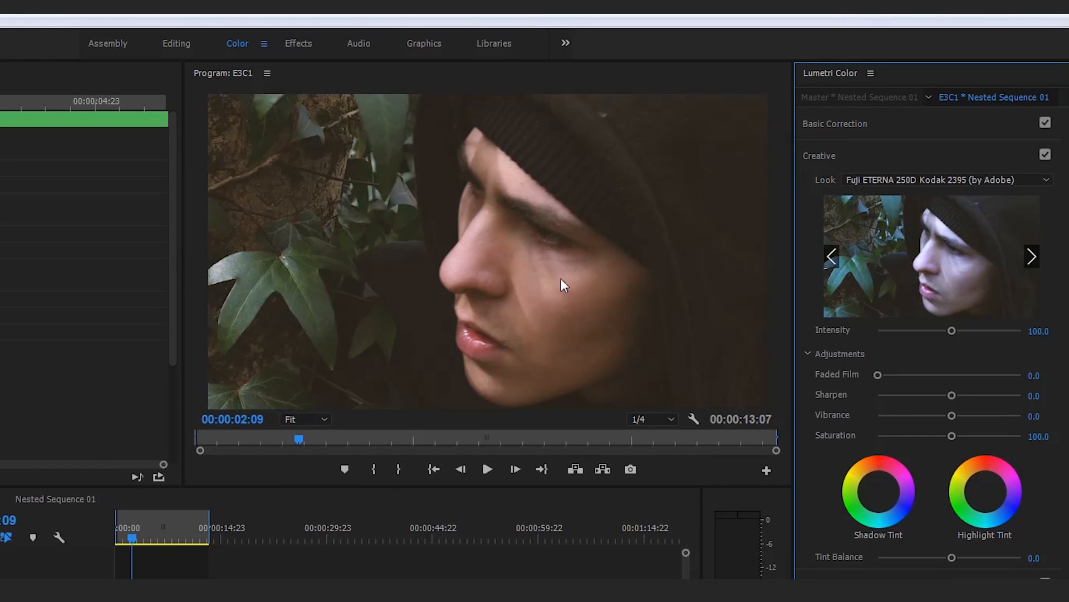
mouse_move(858, 395)
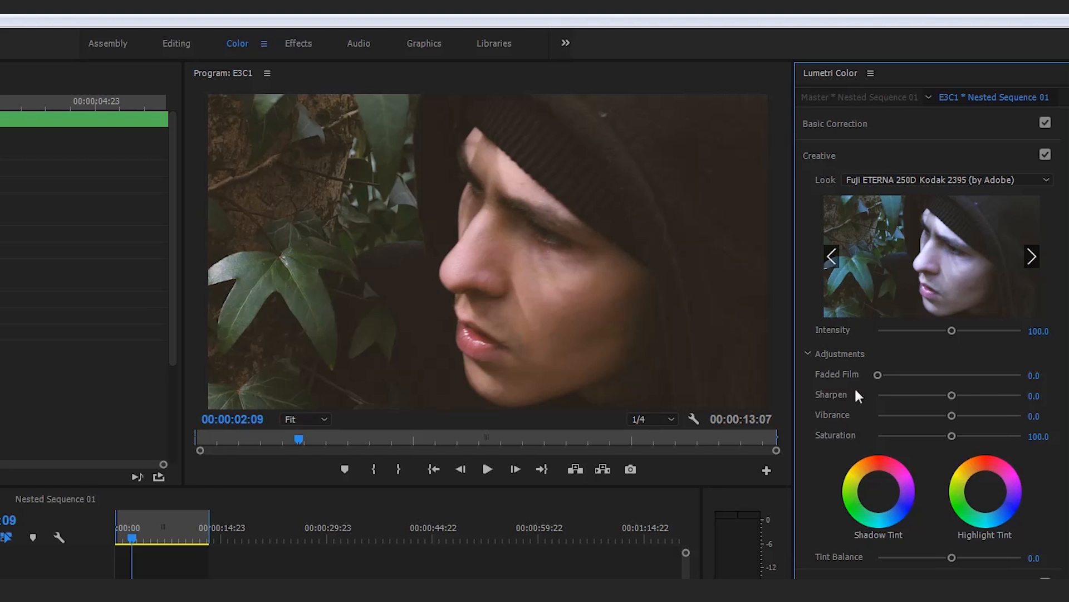
mouse_move(971, 350)
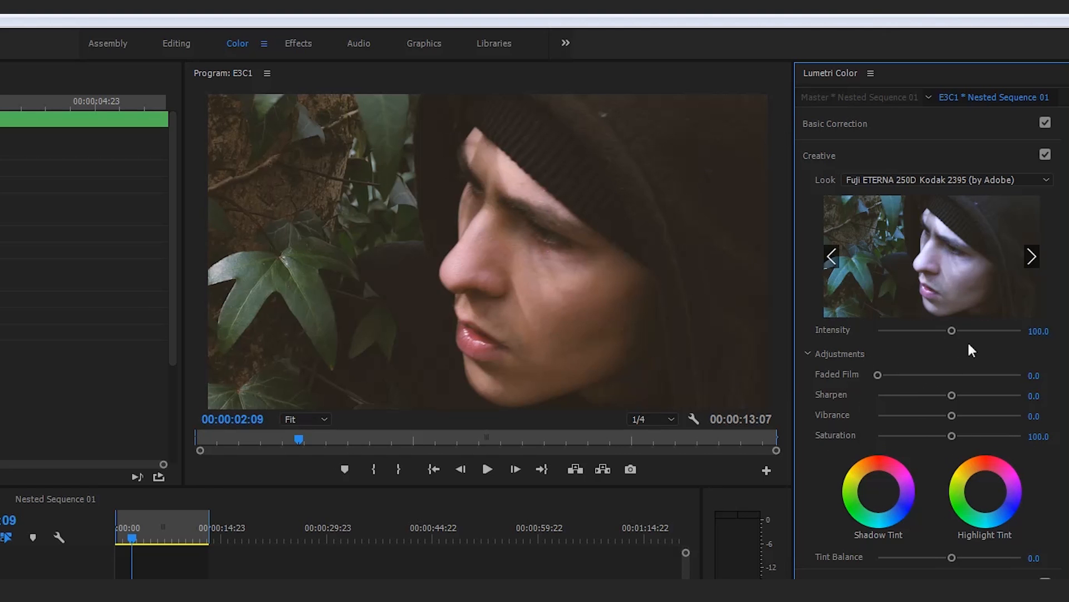
mouse_move(976, 192)
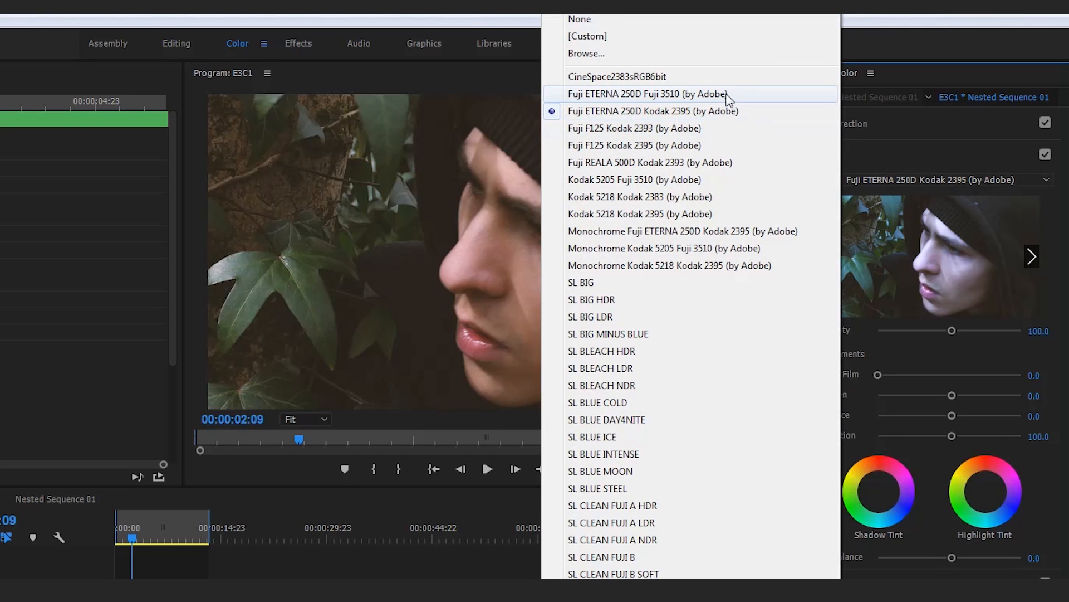
click(647, 93)
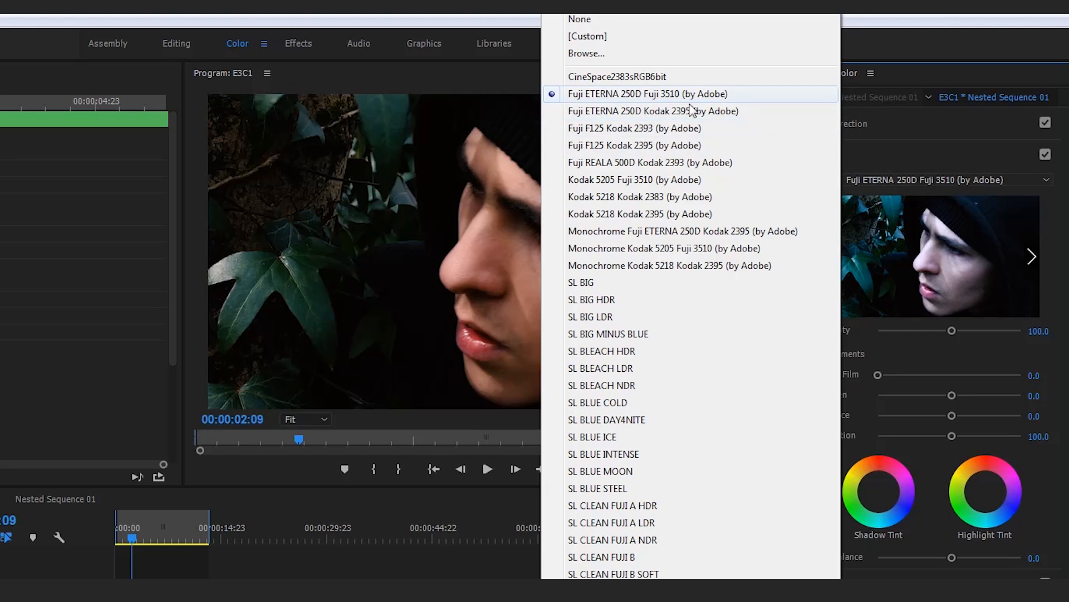
click(653, 110)
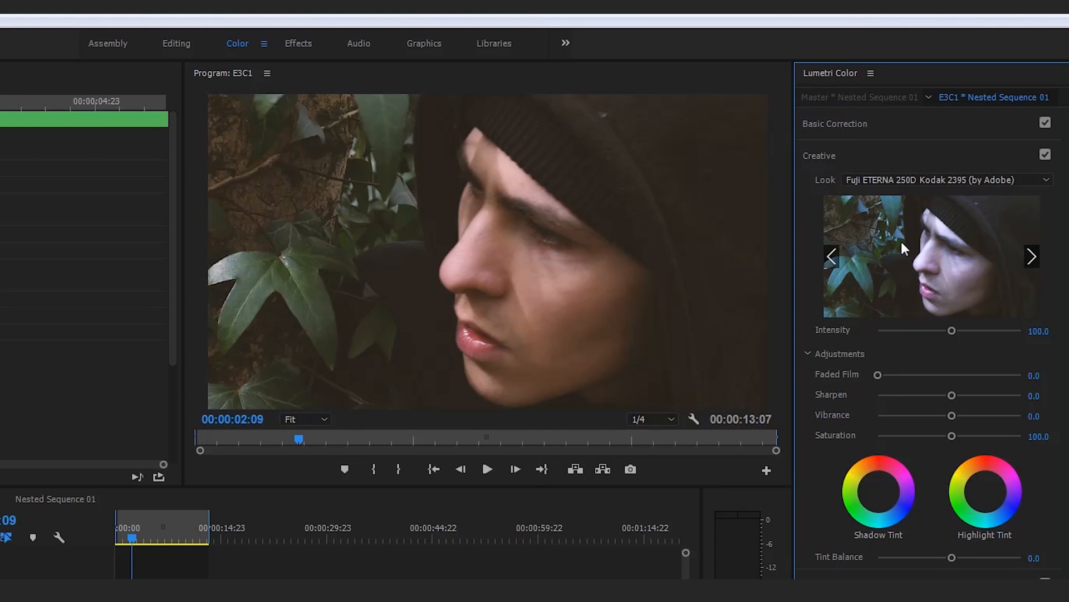
click(944, 179)
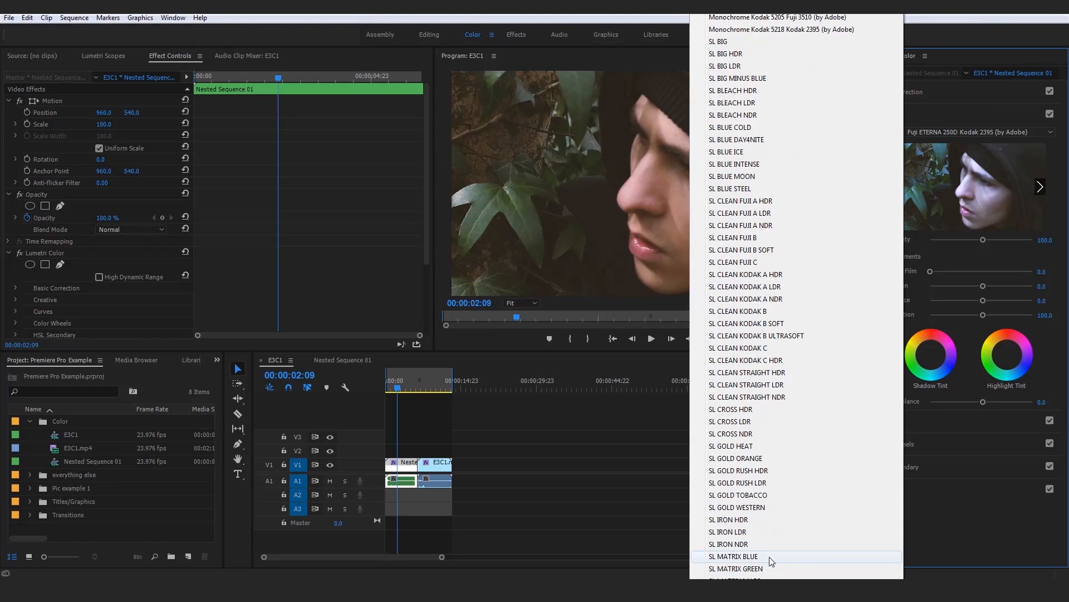
Step: Apply the SL MATRIX BLUE look and play the clip back to preview it
click(733, 556)
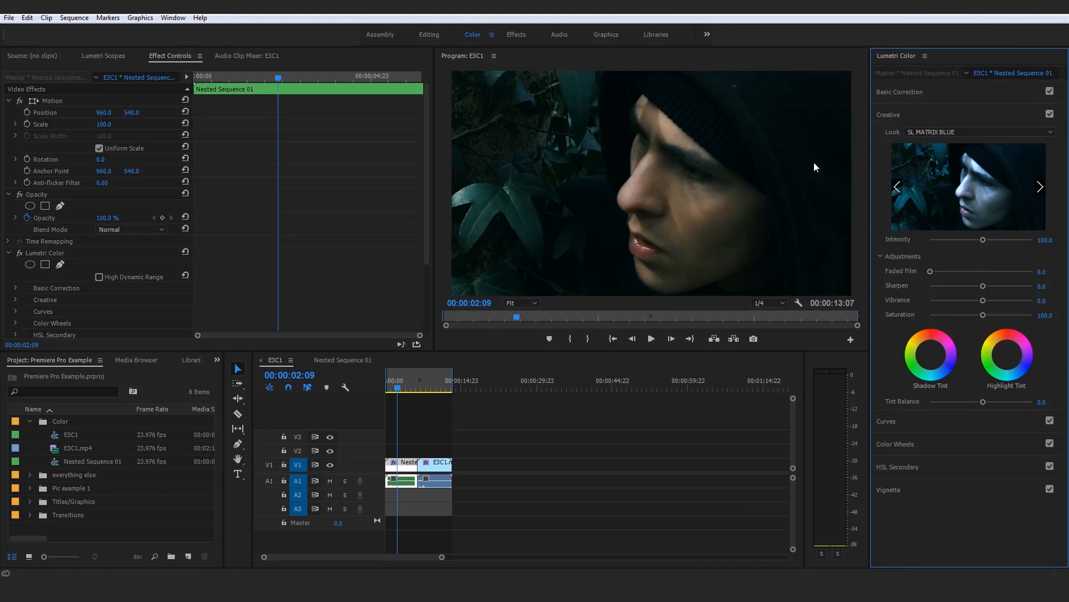
mouse_move(877, 178)
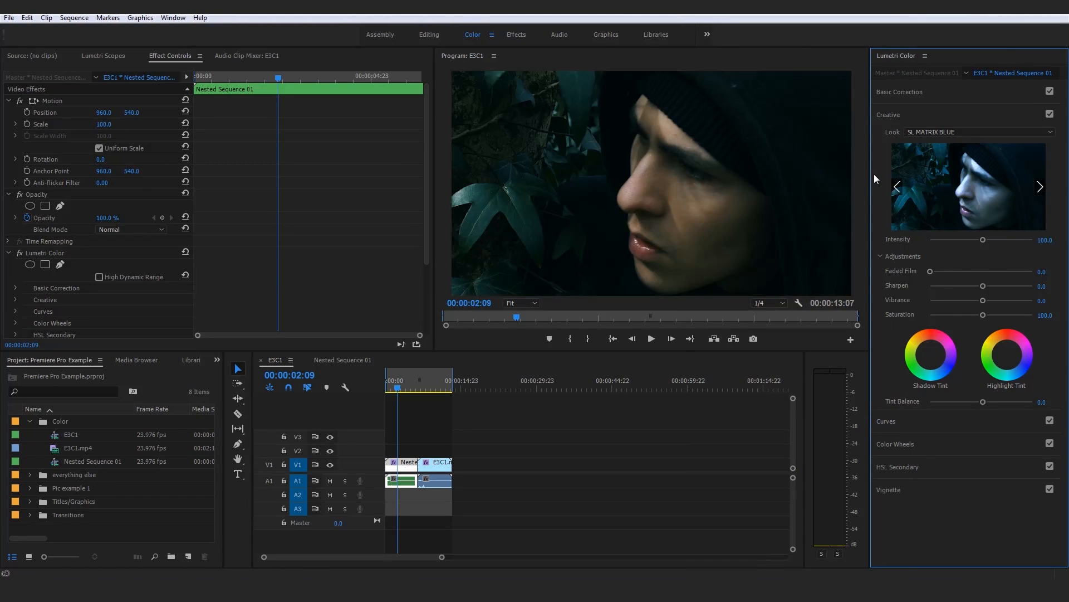
mouse_move(956, 206)
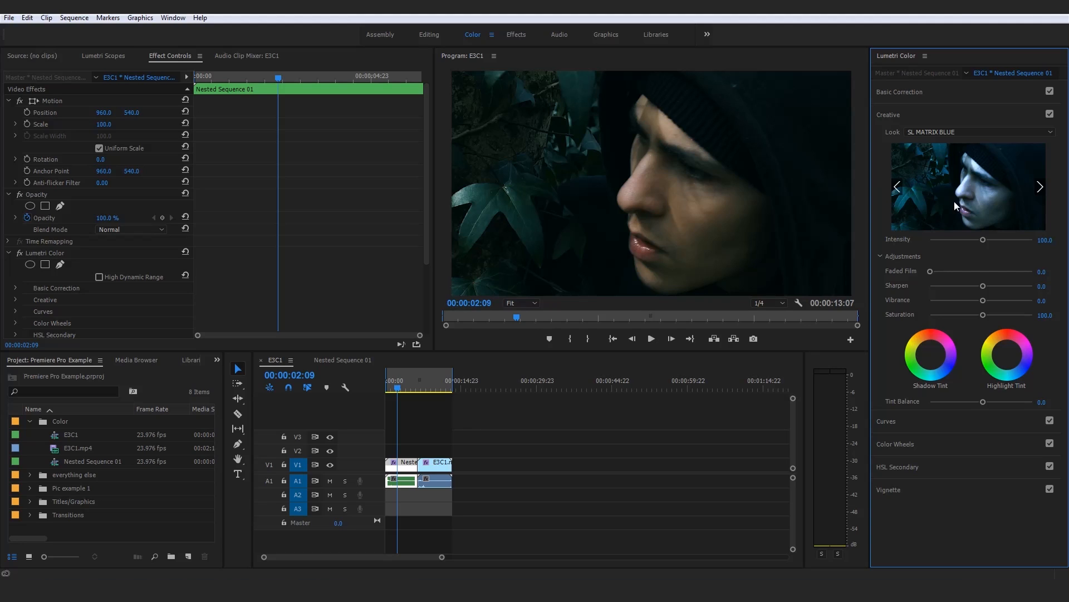
mouse_move(955, 205)
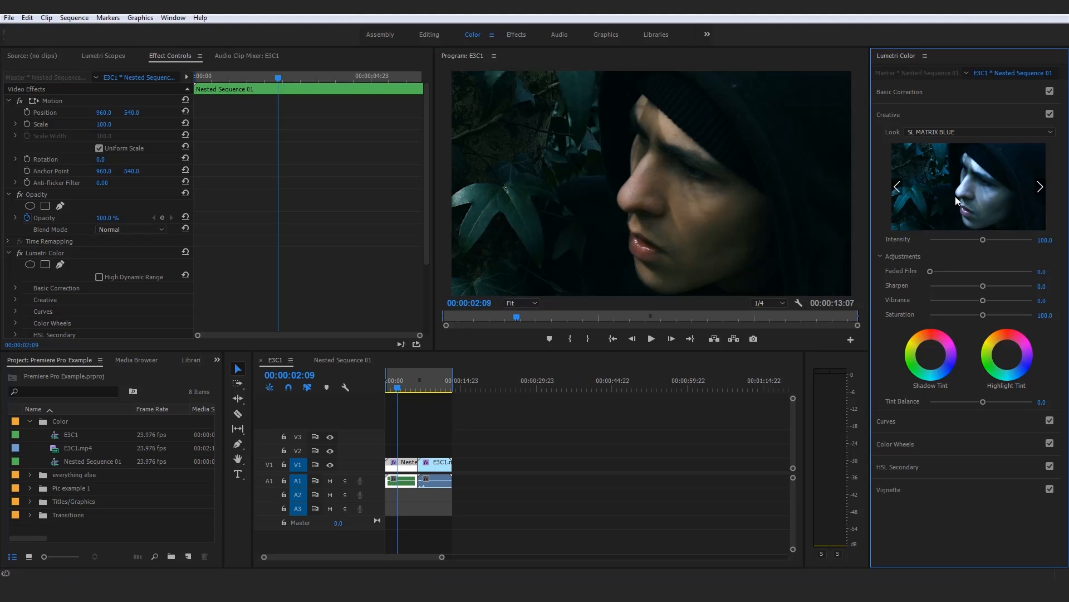
mouse_move(745, 209)
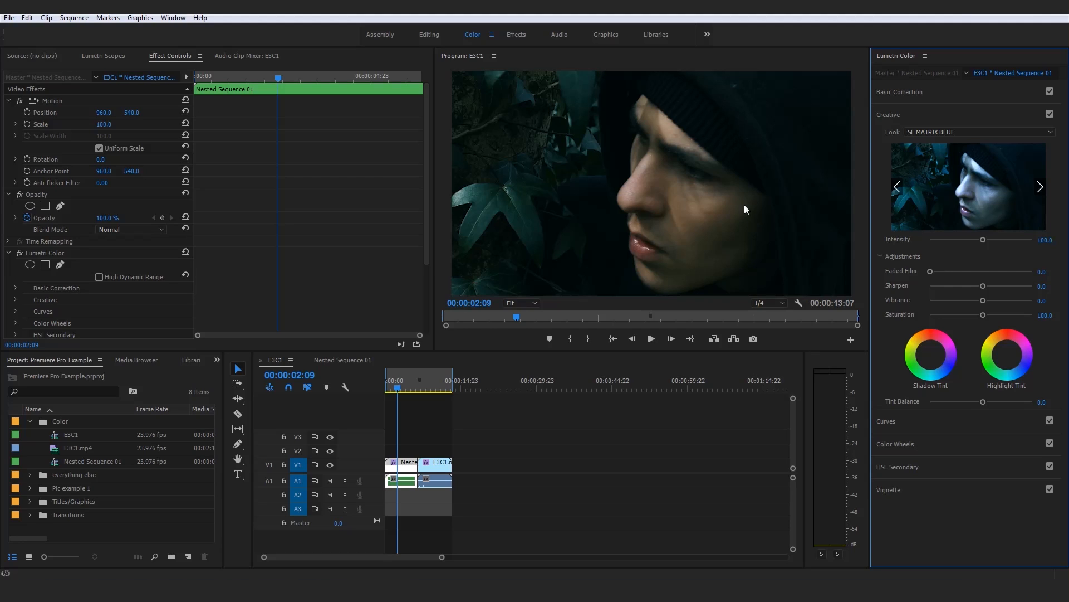
mouse_move(727, 323)
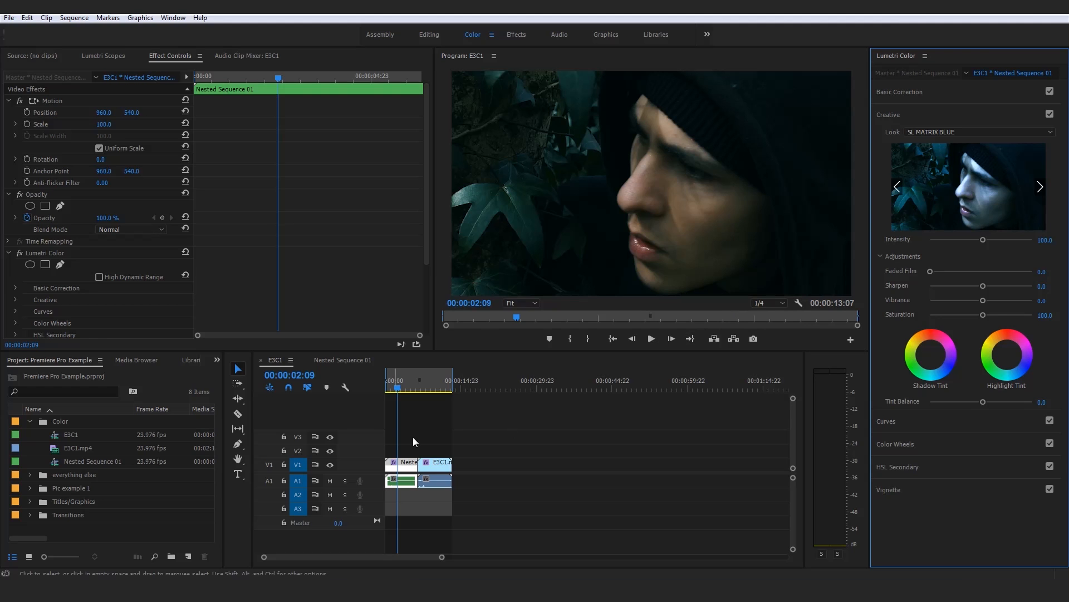
click(650, 338)
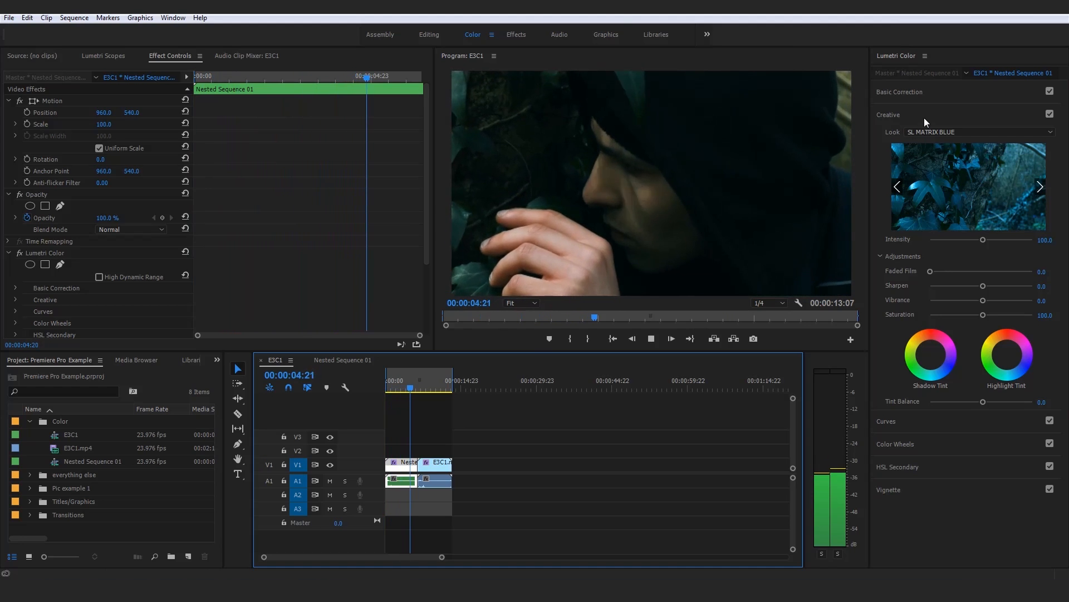
click(979, 132)
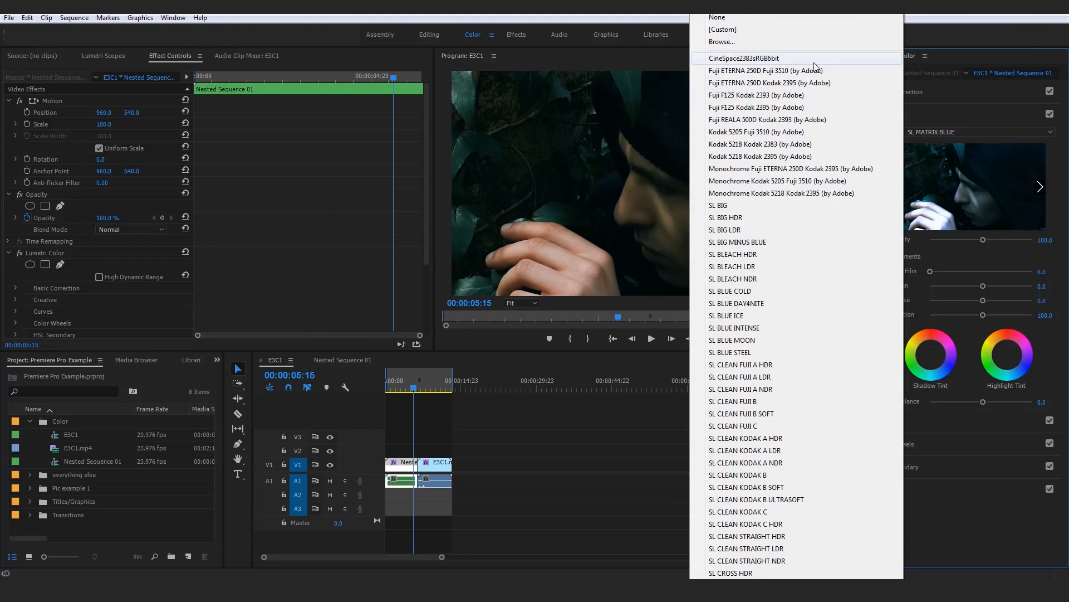
Step: Apply Fuji ETERNA 250D Fuji 3510 and sweep its intensity from maximum 200 down to zero
click(767, 70)
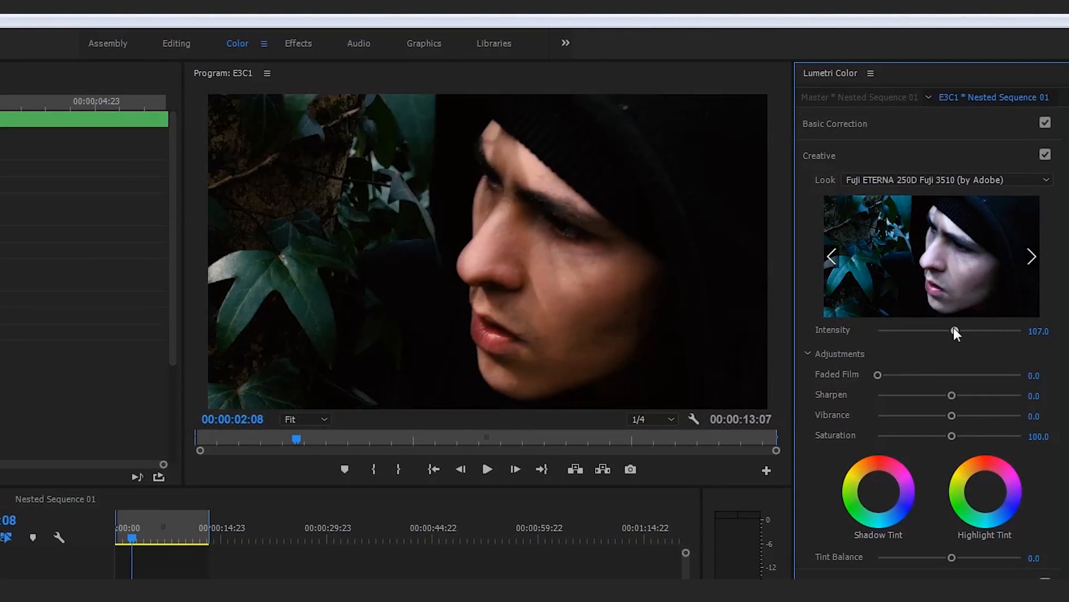
drag(954, 331, 1000, 331)
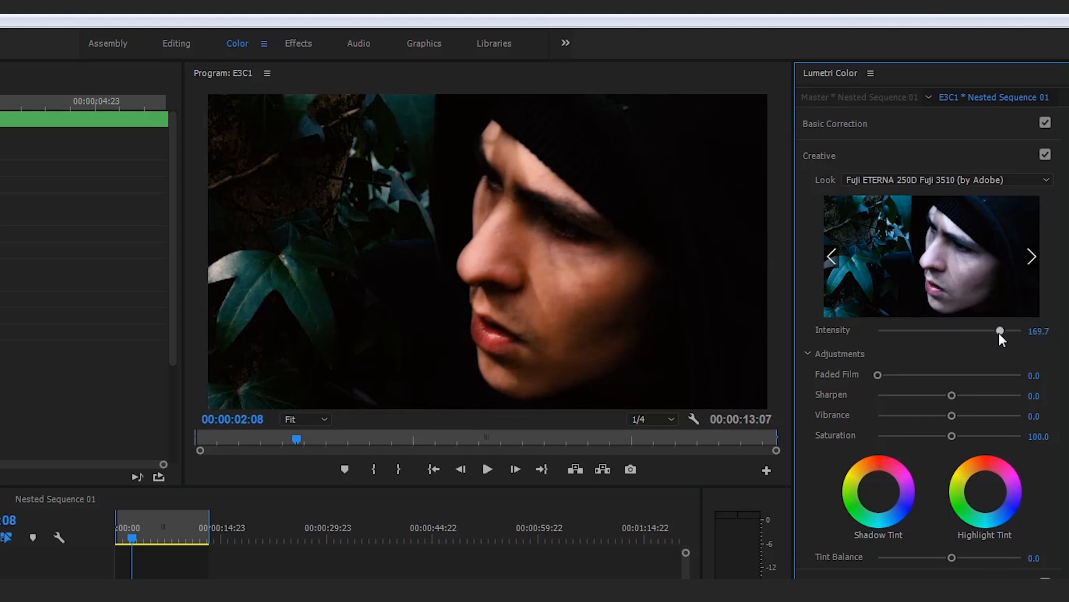
drag(1001, 331, 1022, 331)
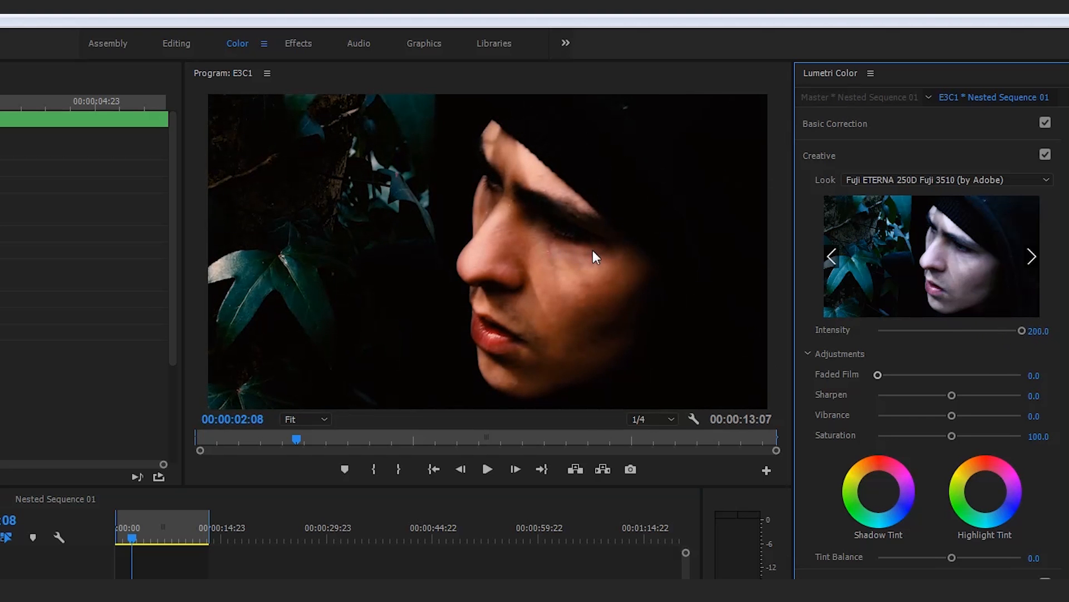
drag(1022, 330, 947, 331)
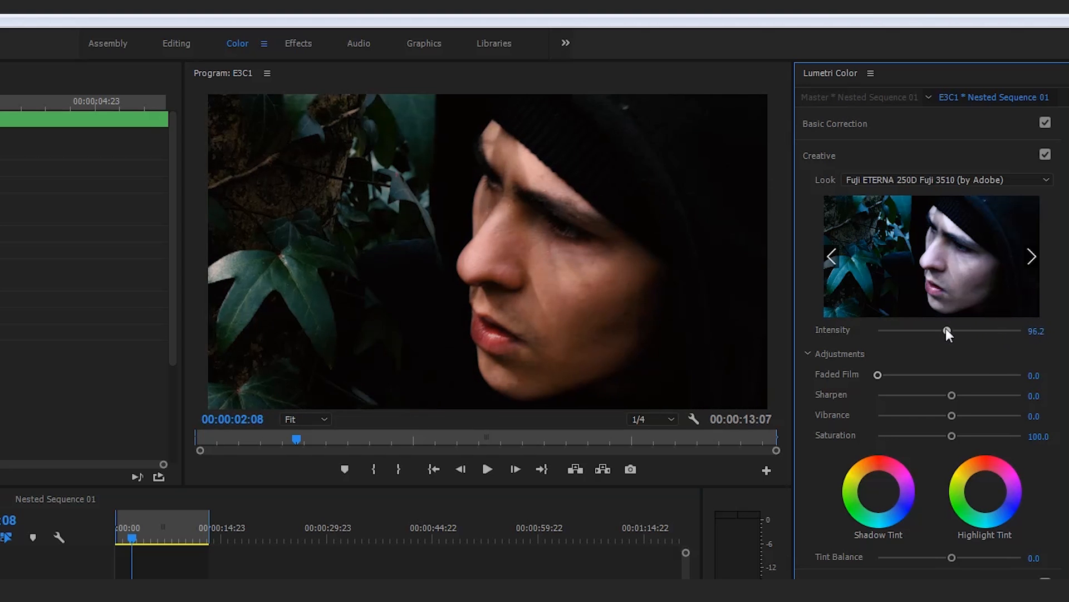
drag(947, 331, 879, 331)
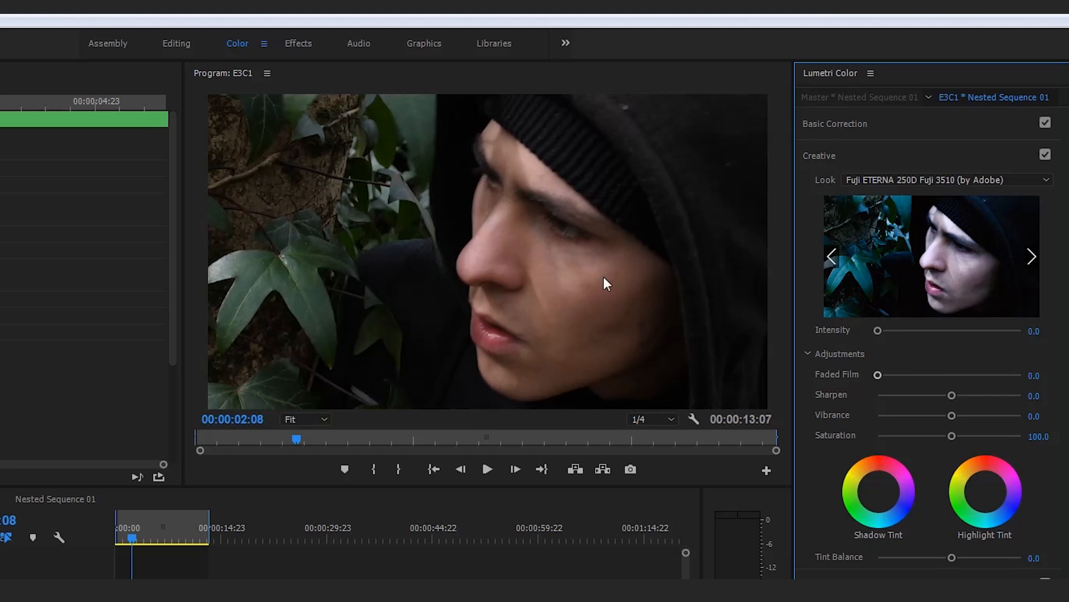
mouse_move(879, 334)
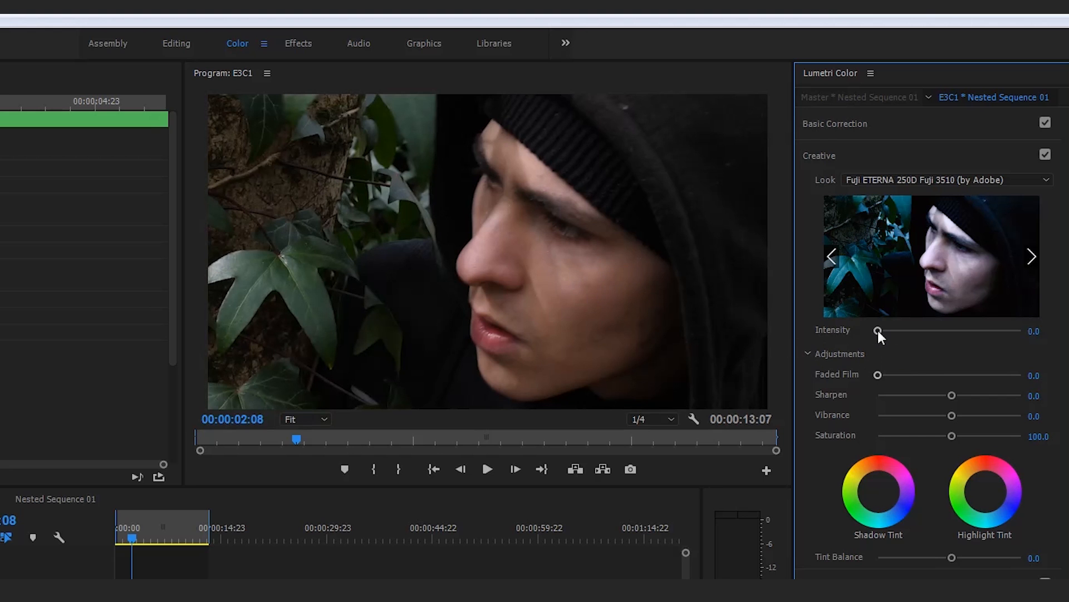
Step: Preview during playback at intensities around 72 and 55, settling at about 100
click(487, 469)
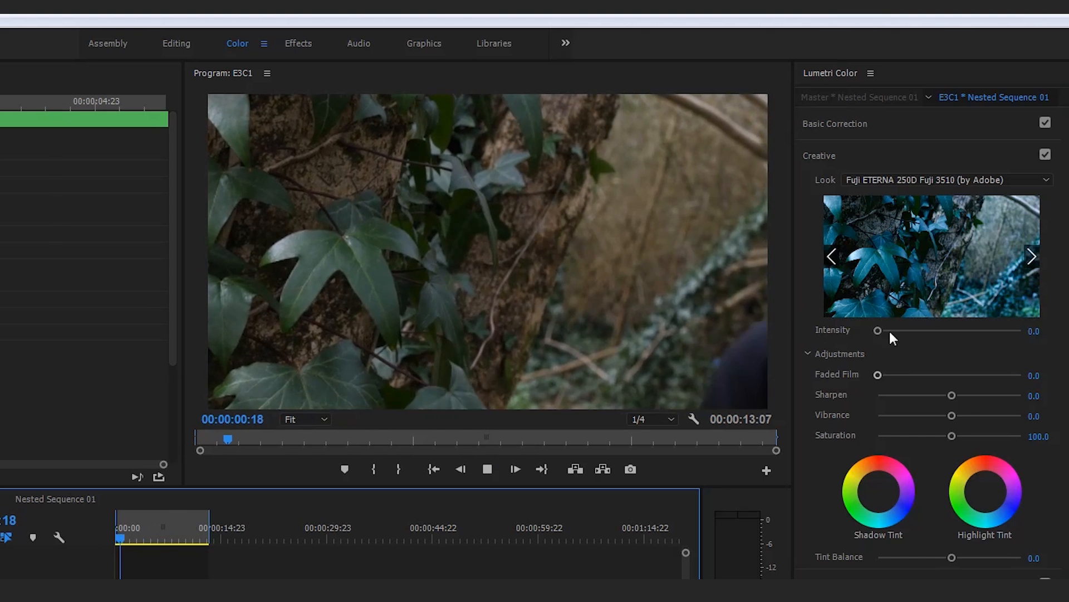
drag(878, 330, 930, 330)
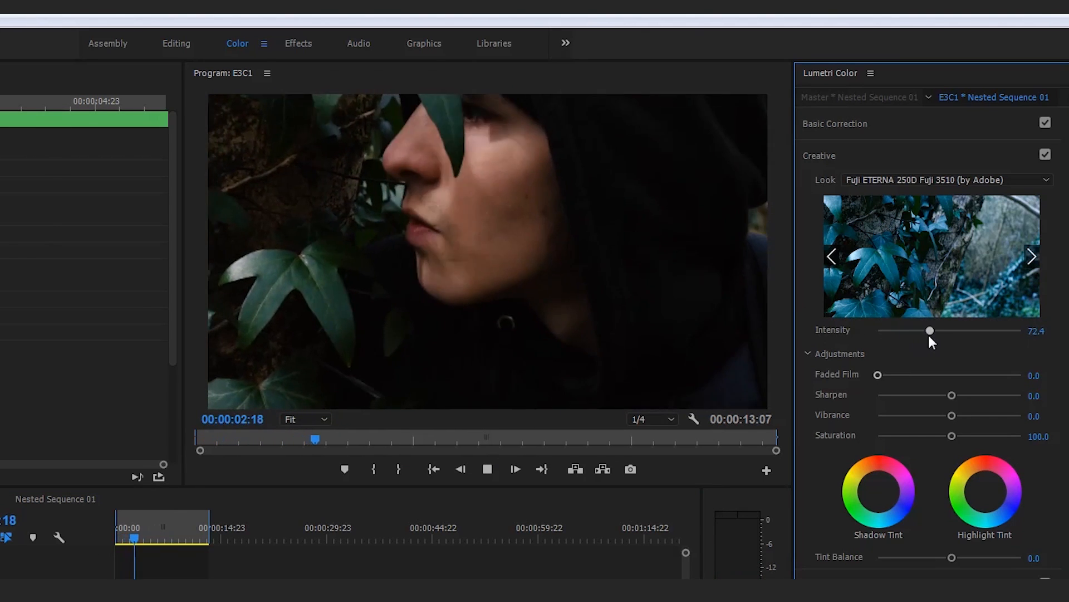
drag(930, 331, 951, 331)
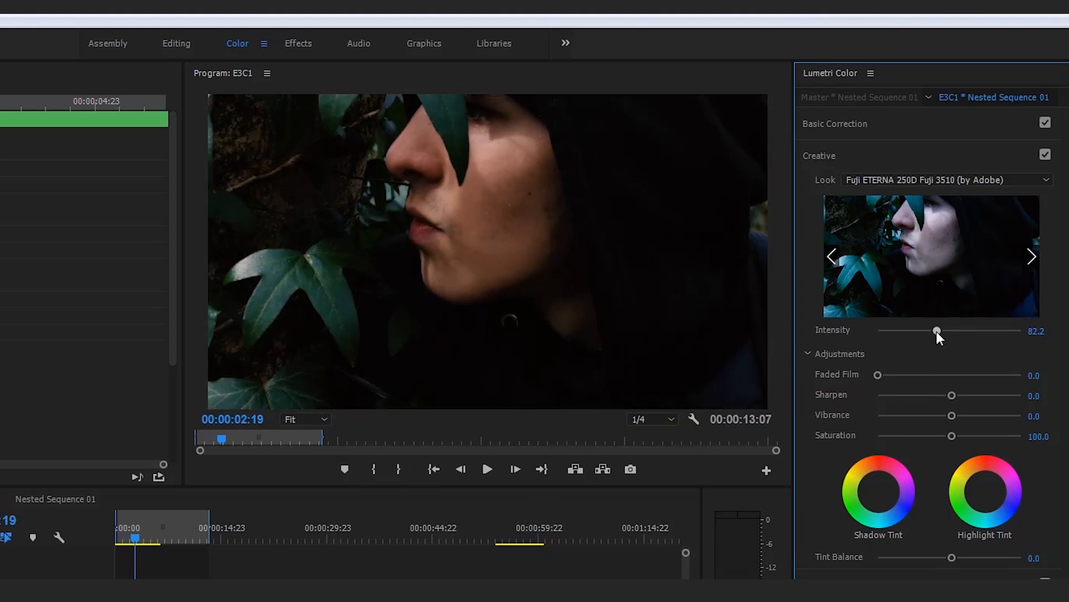
drag(937, 331, 917, 331)
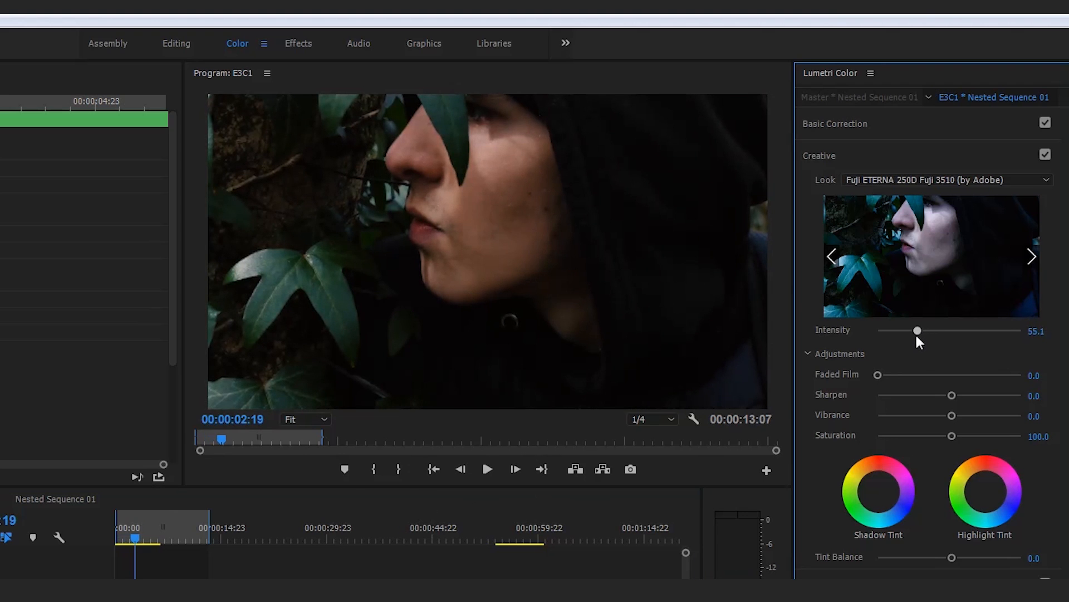
drag(917, 331, 953, 331)
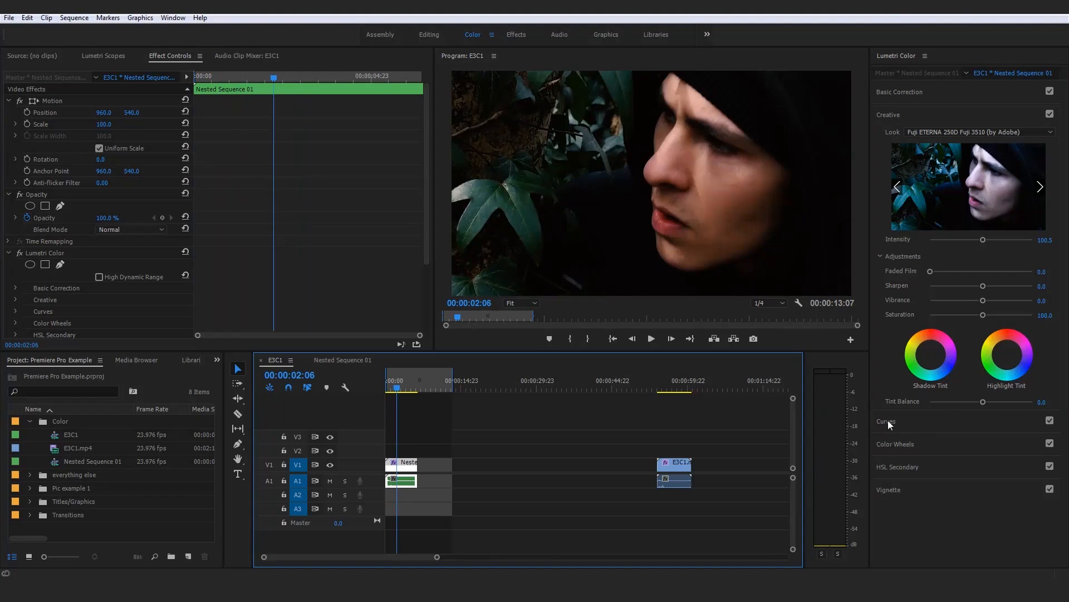
mouse_move(857, 237)
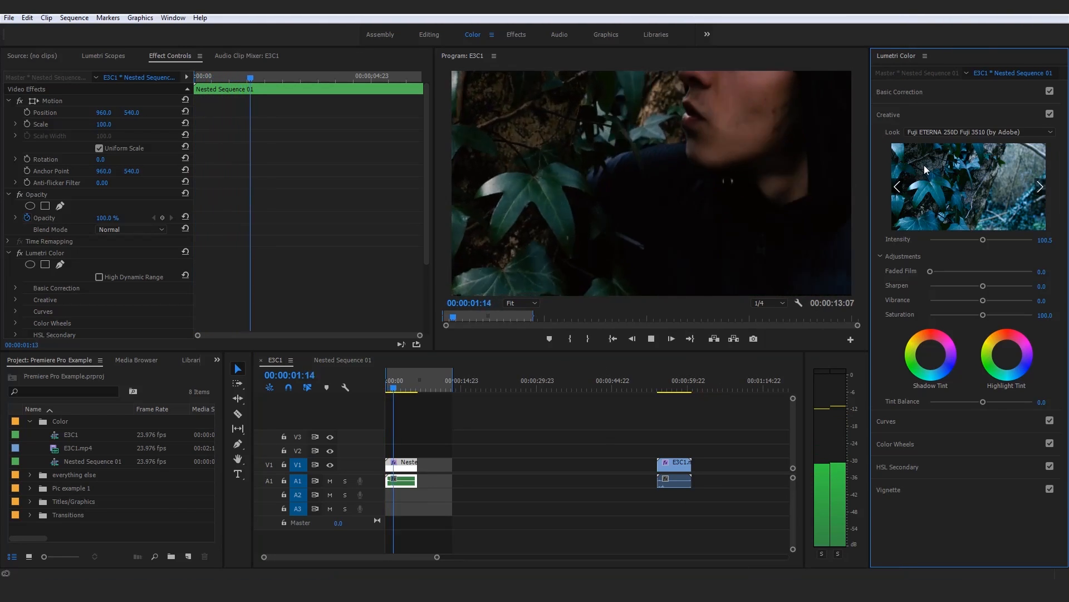
click(969, 132)
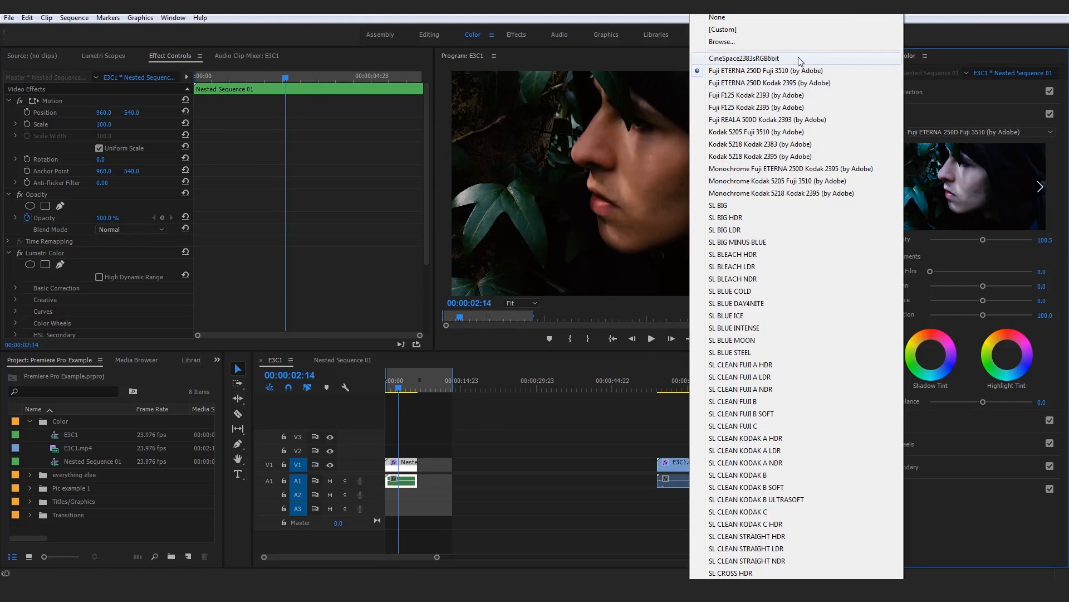
scroll(down, 3)
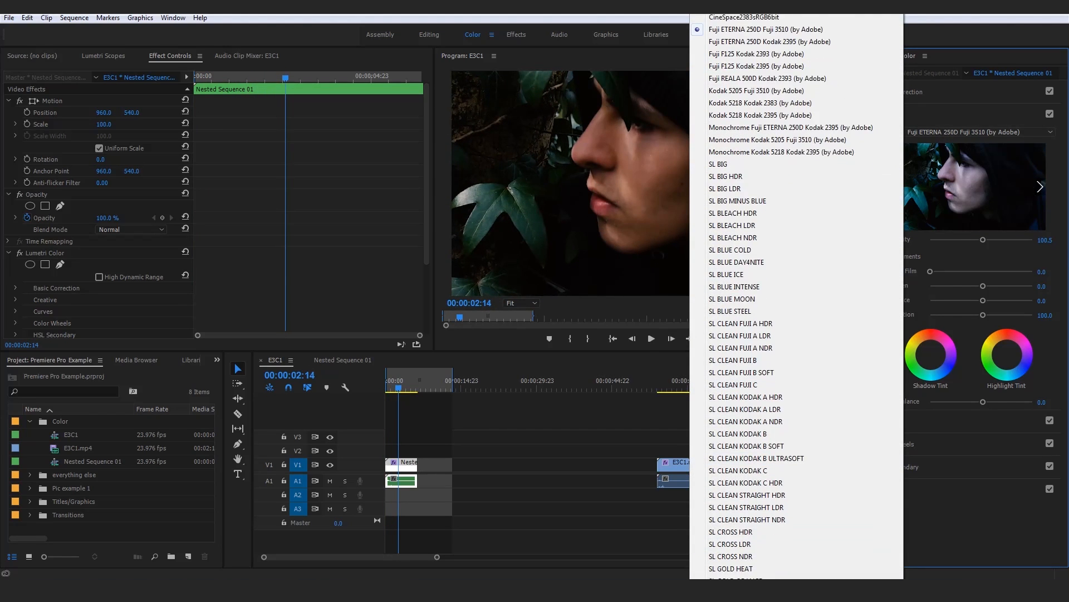
scroll(down, 3)
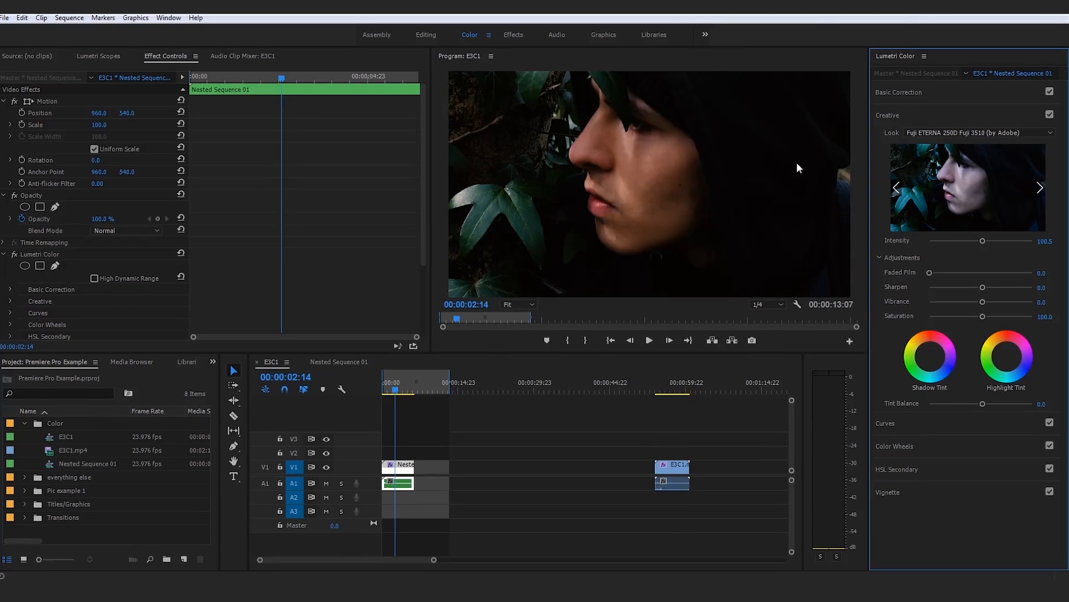
click(977, 132)
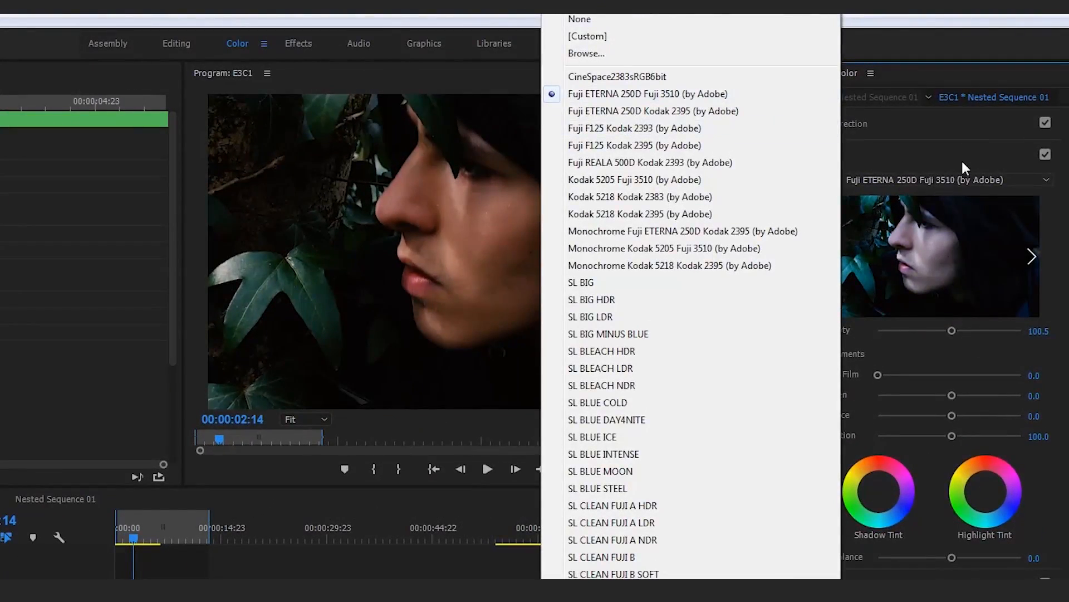
click(646, 94)
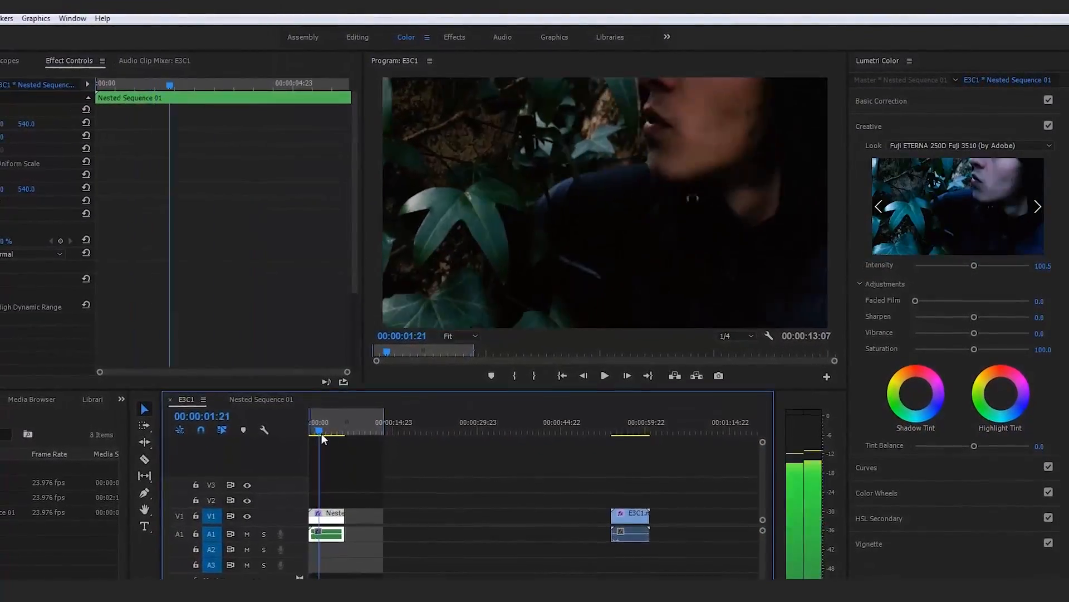
click(952, 144)
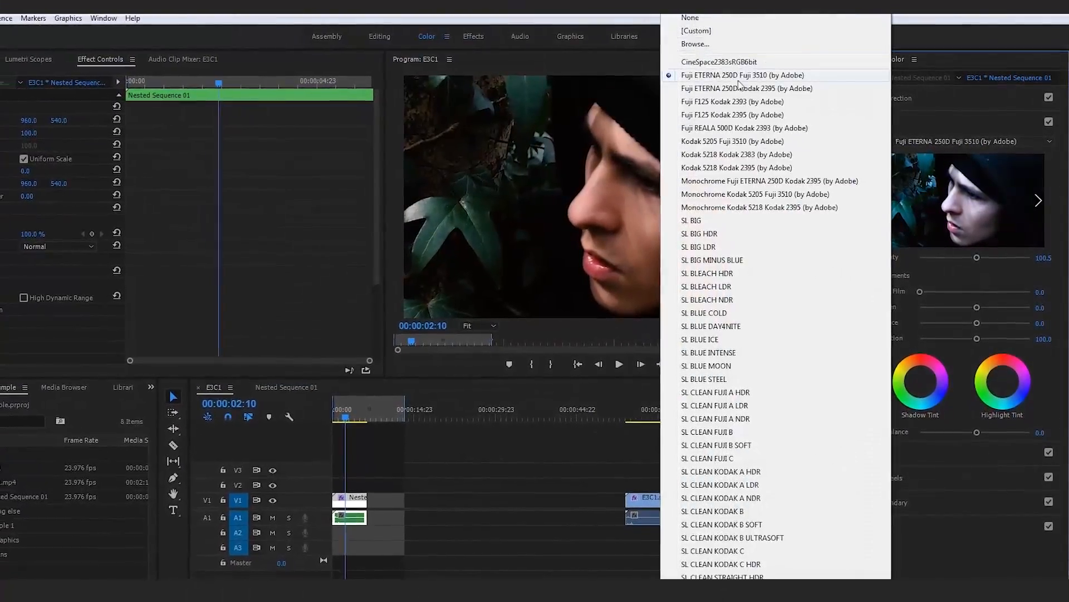
click(742, 74)
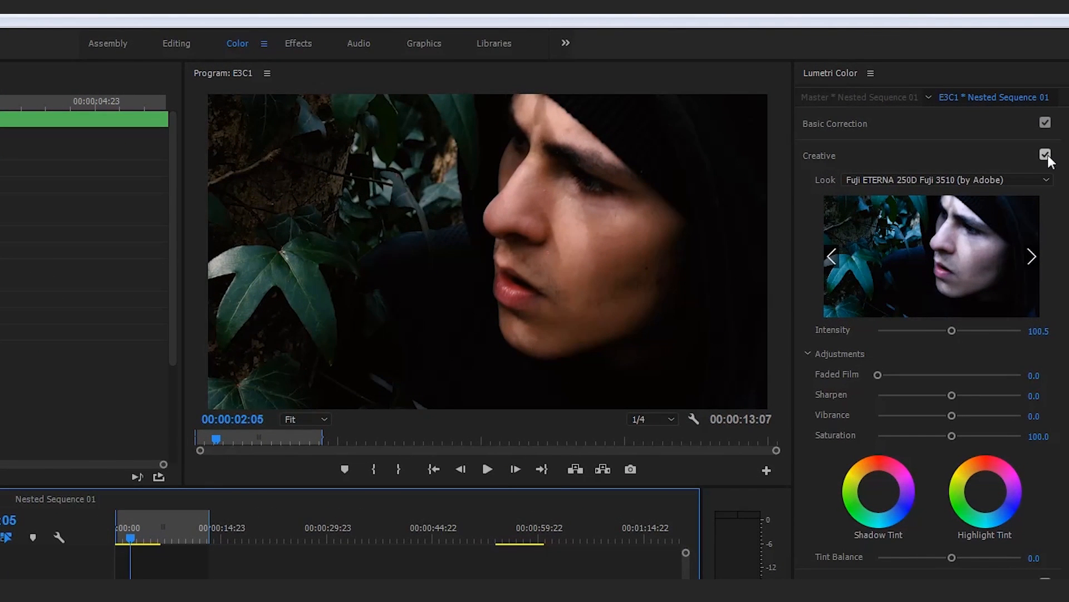
click(1045, 155)
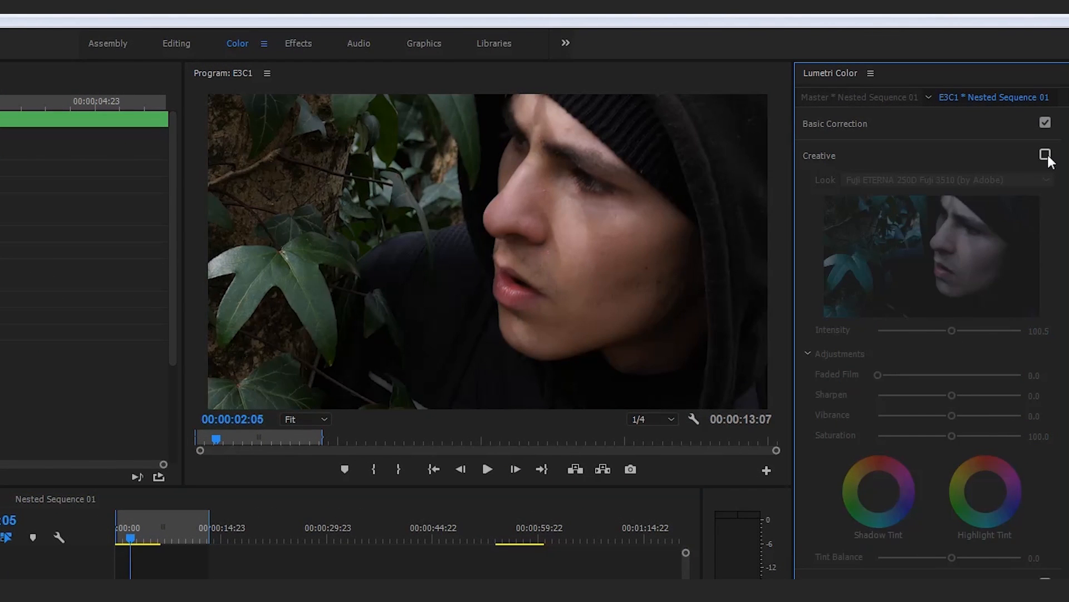
click(1046, 155)
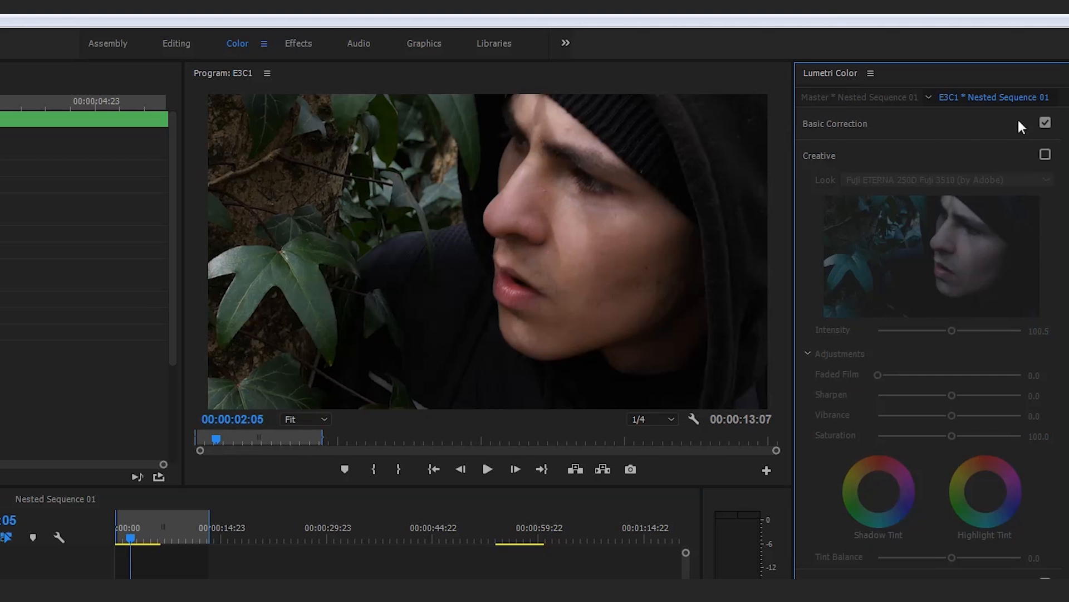
click(1045, 153)
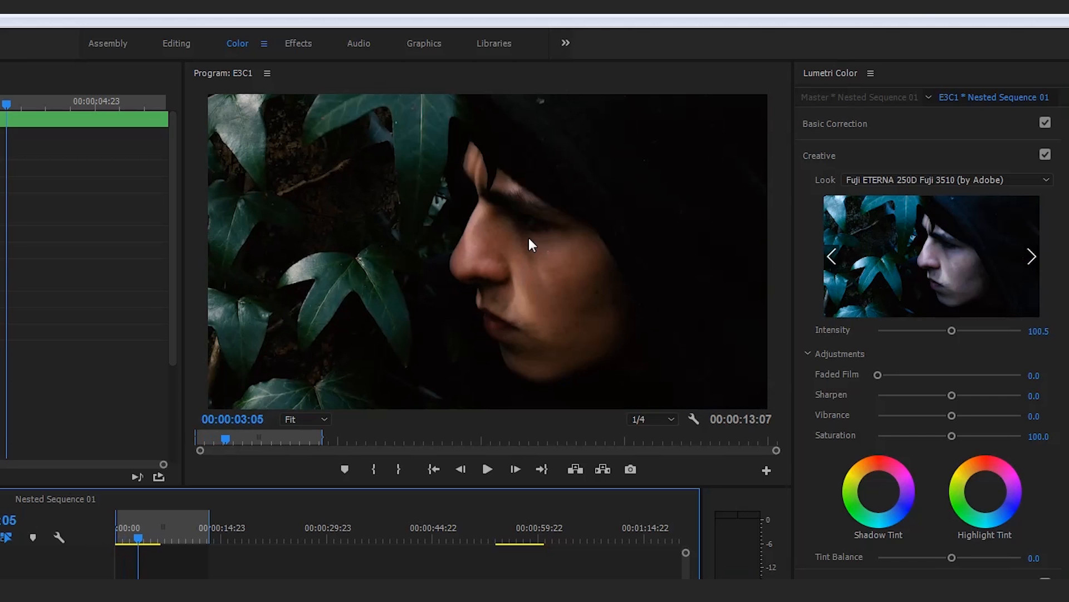
click(486, 469)
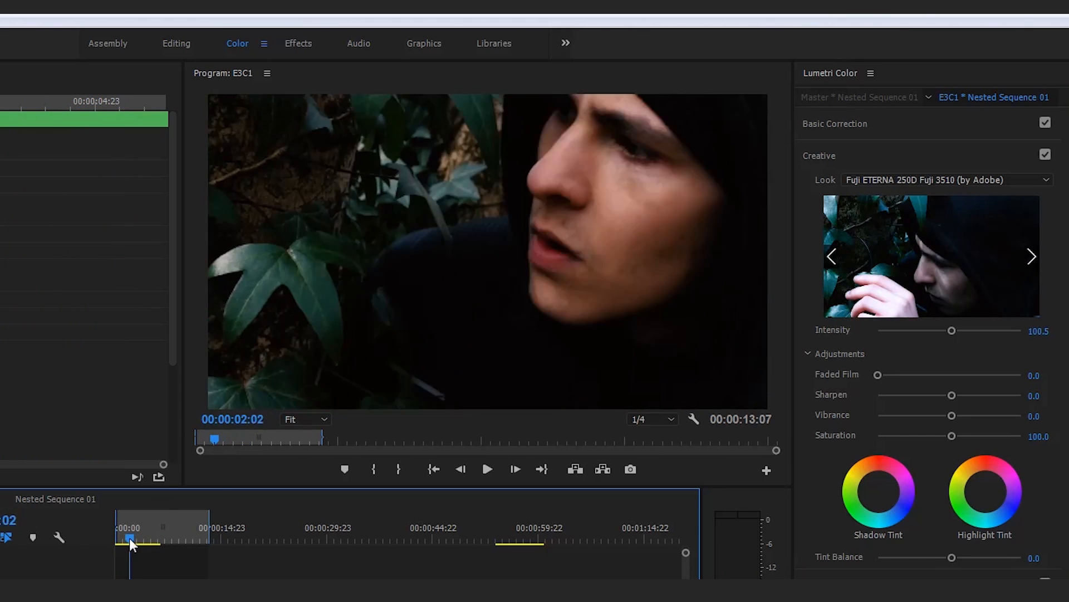
click(1045, 154)
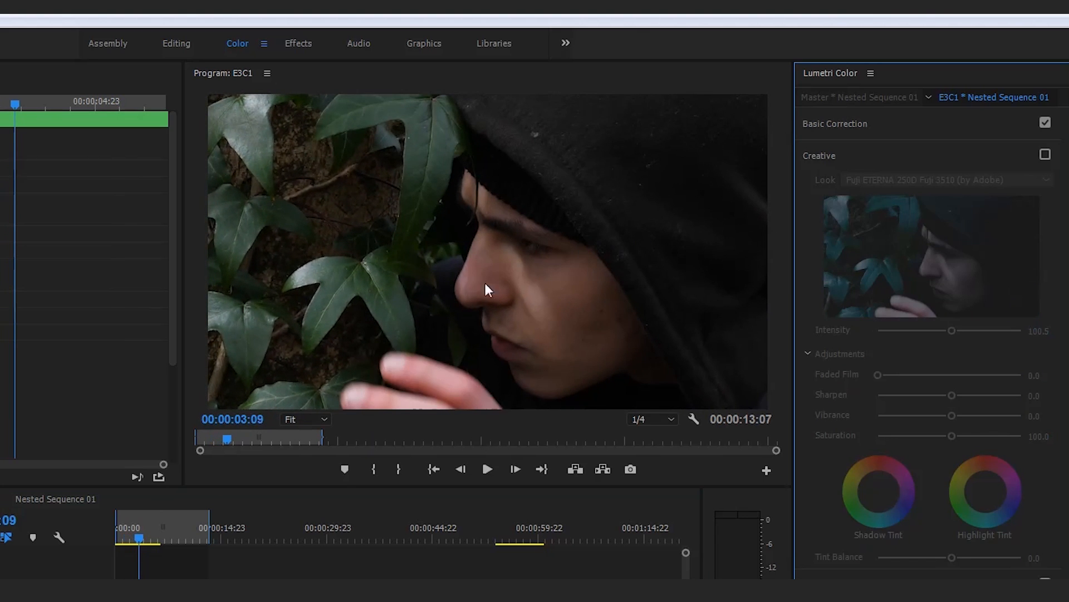
click(1044, 153)
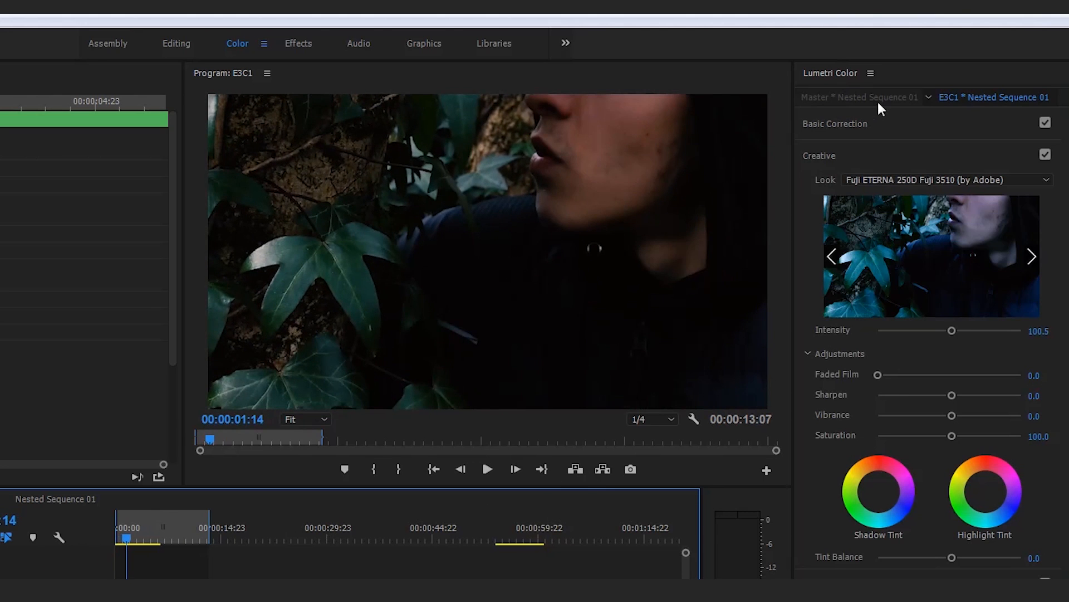
click(487, 469)
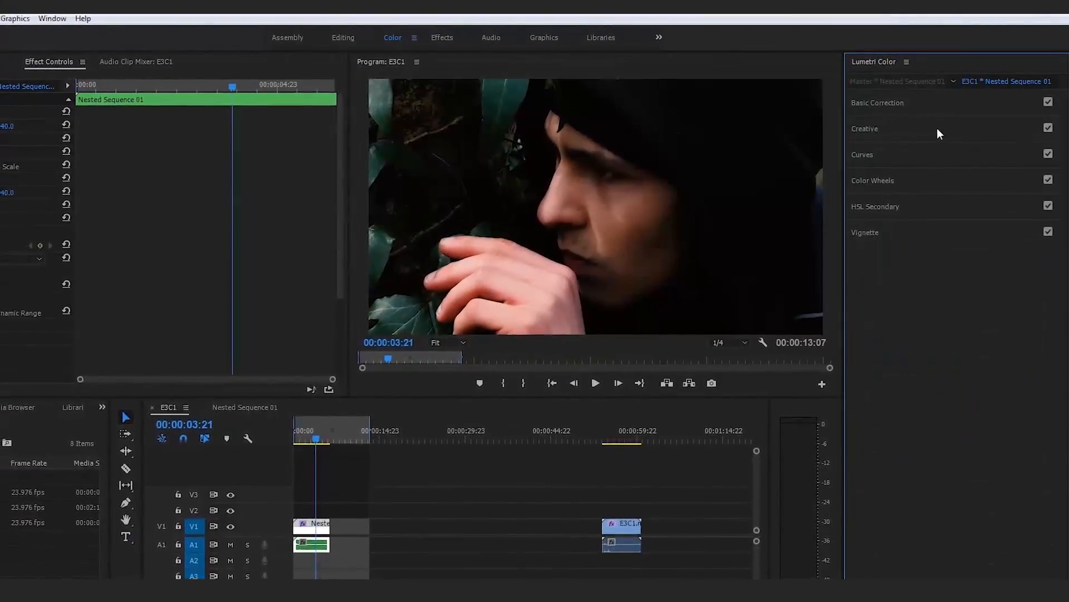
click(864, 128)
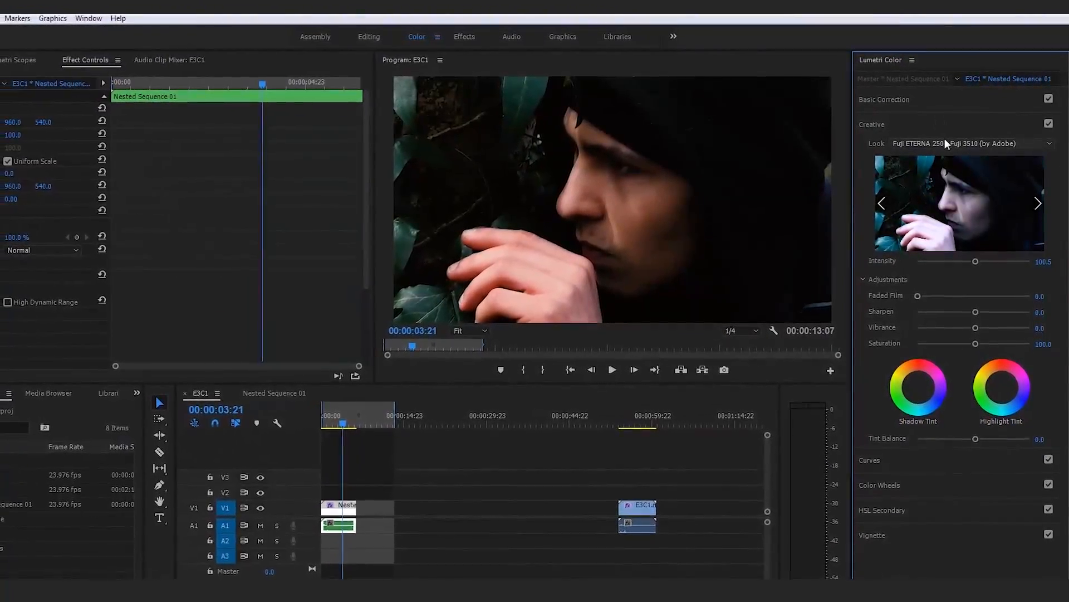